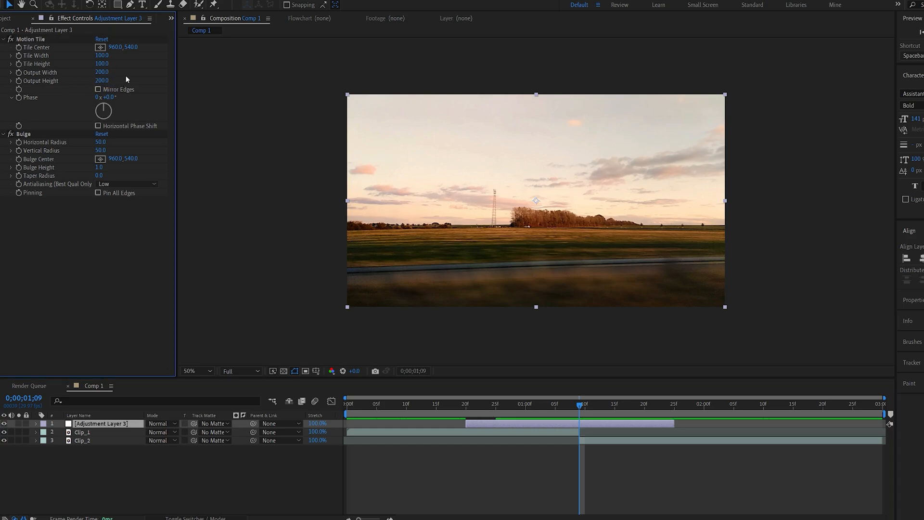
- Enable Mirror Edges on the Motion Tile effect of the split adjustment layer
click(98, 89)
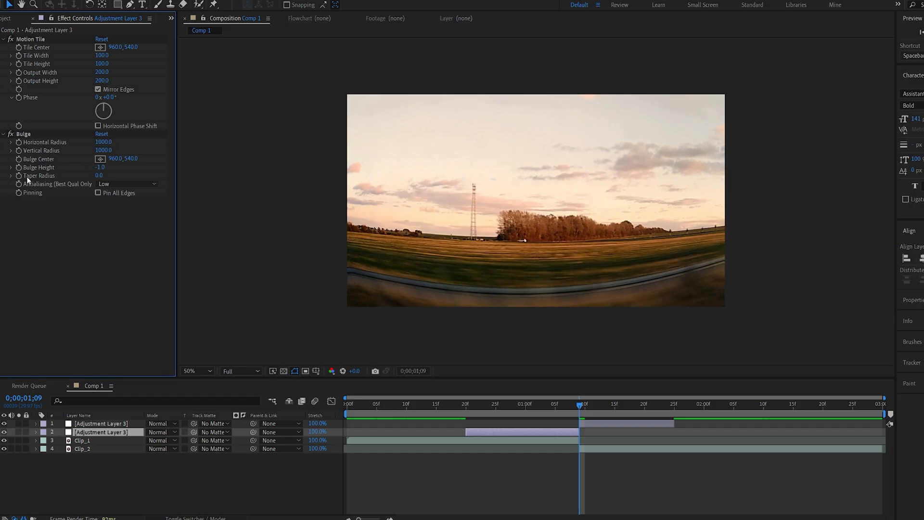
- Keyframe Bulge Height from 0 to -1 at the cut, with steep eased acceleration
click(23, 134)
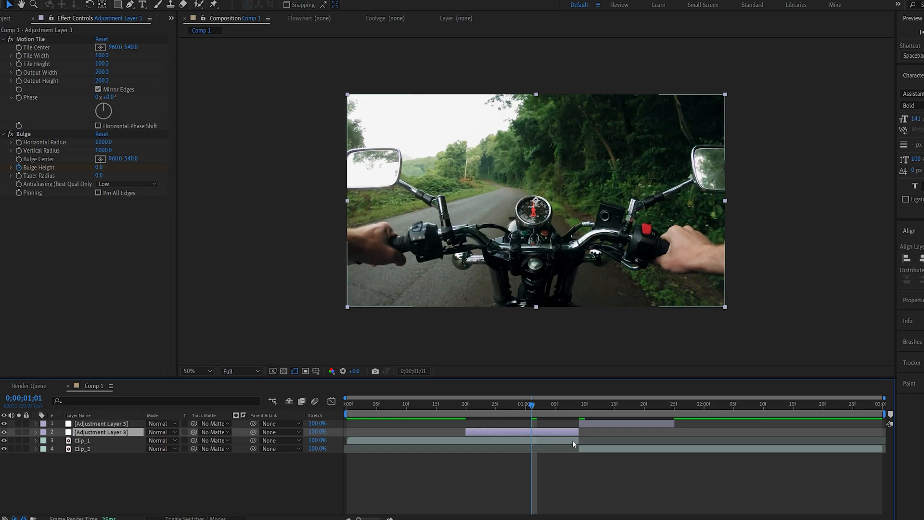
click(24, 134)
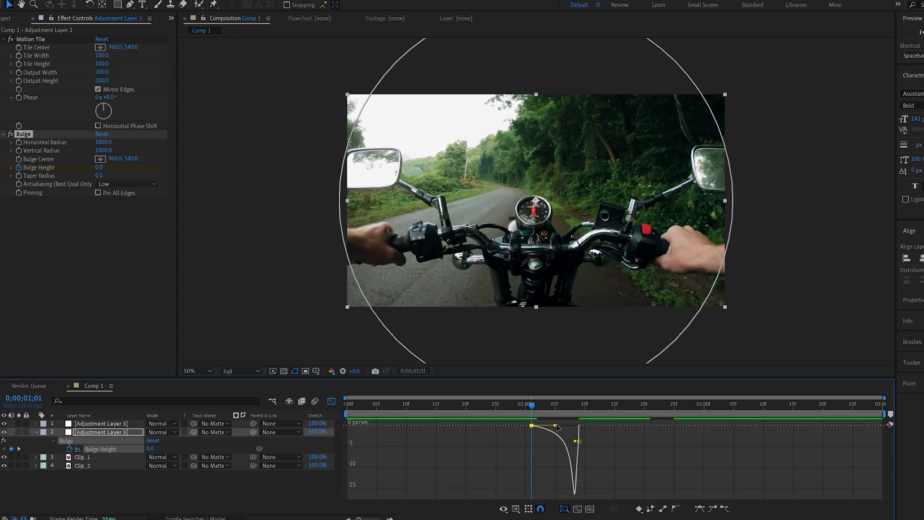
click(564, 509)
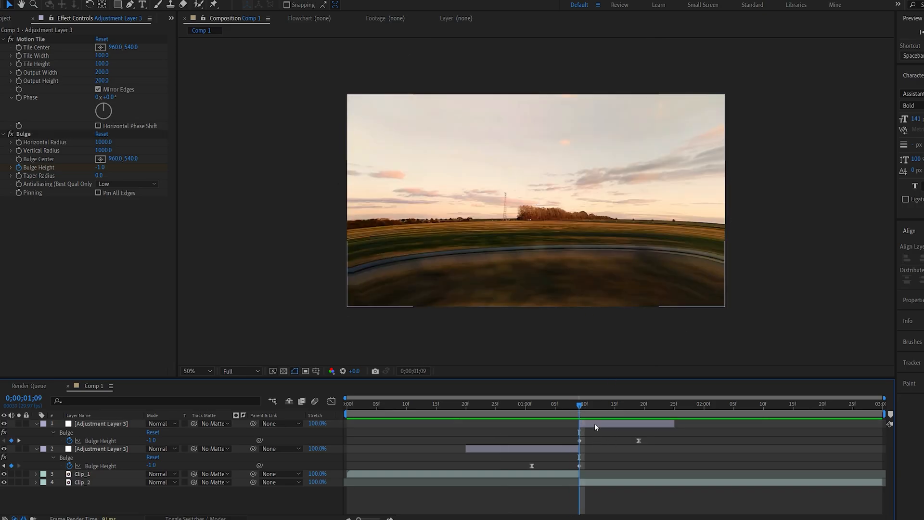
- Search Effects & Presets for 'tr' to apply the Transform effect
text(tr)
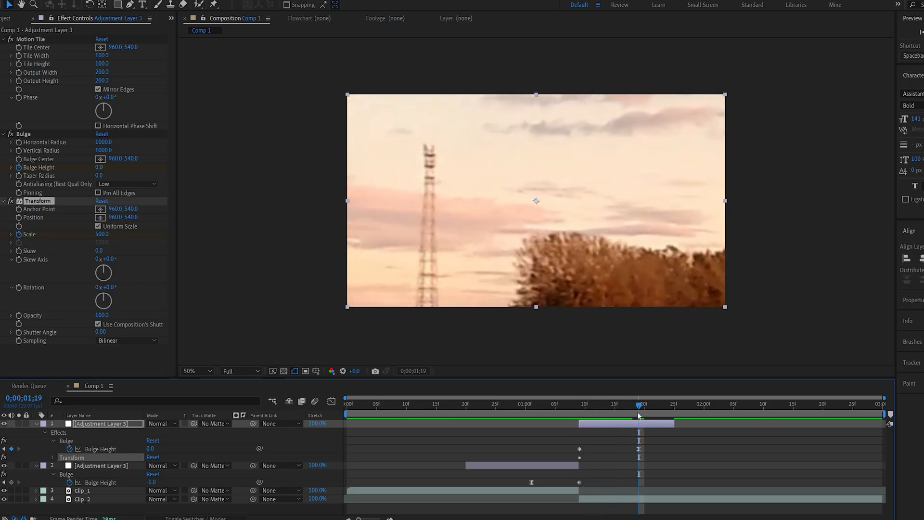
mouse_move(640, 457)
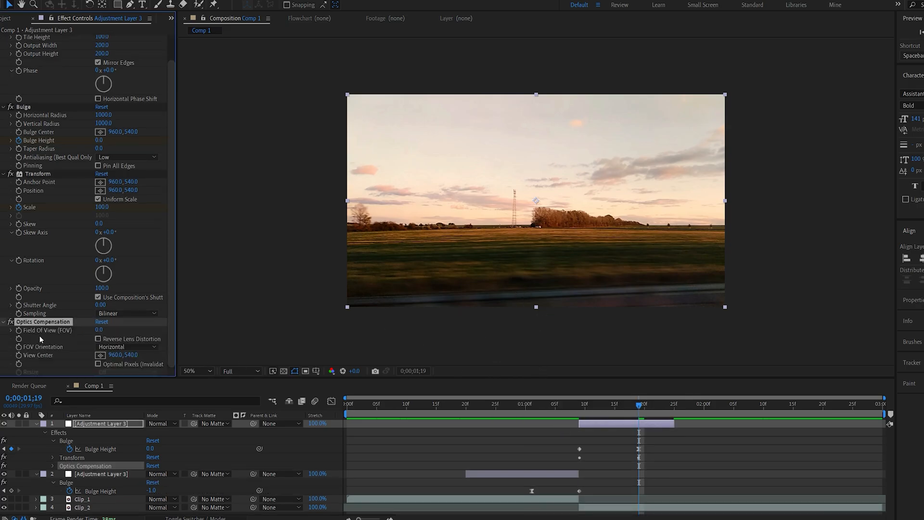
- Keyframe Field Of View at 50 and enable Reverse Lens Distortion
click(98, 339)
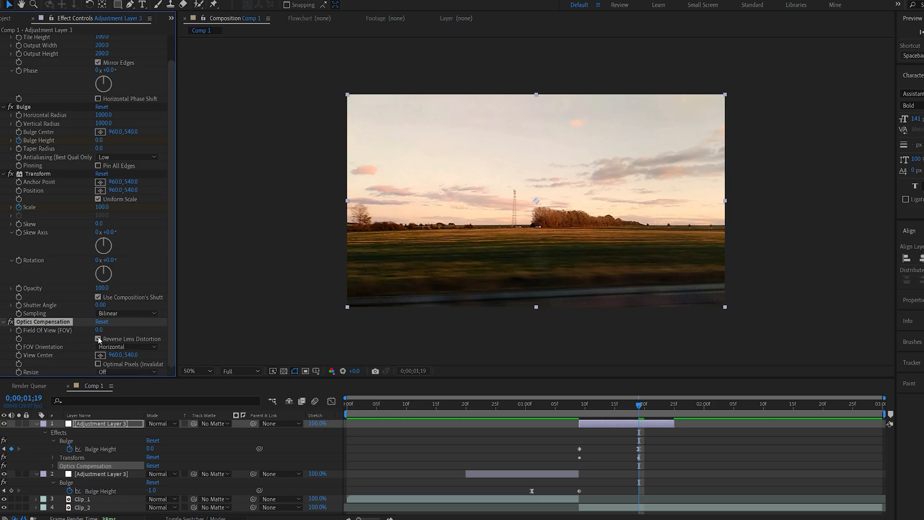
click(99, 339)
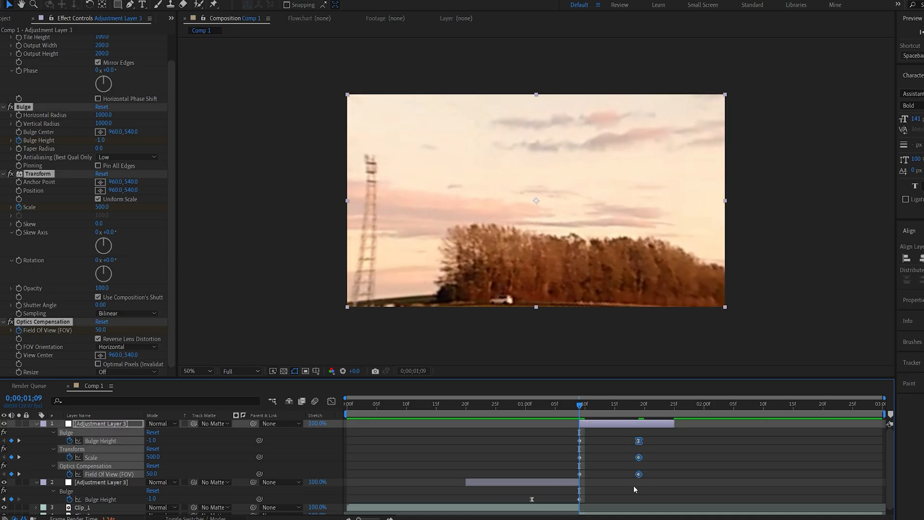
- Easy Ease the post-cut keyframes, enable motion blur, and preview from before the cut
click(331, 402)
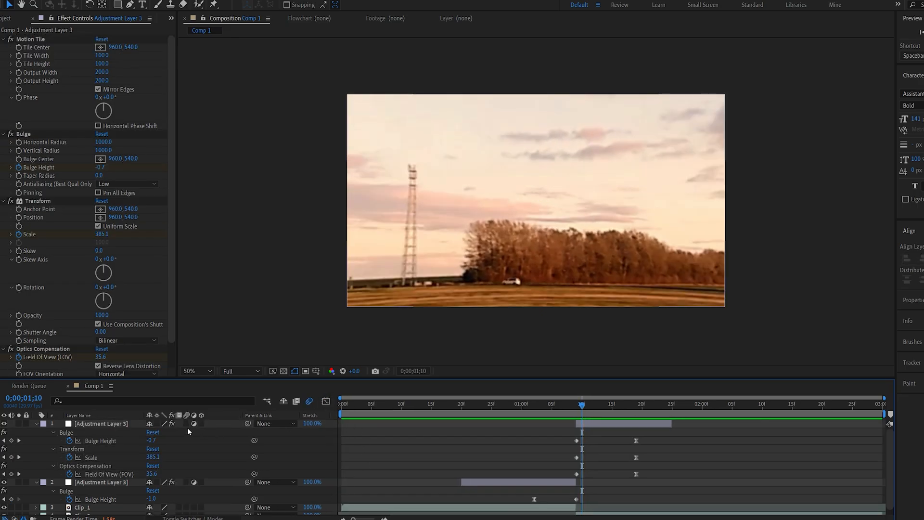
click(449, 404)
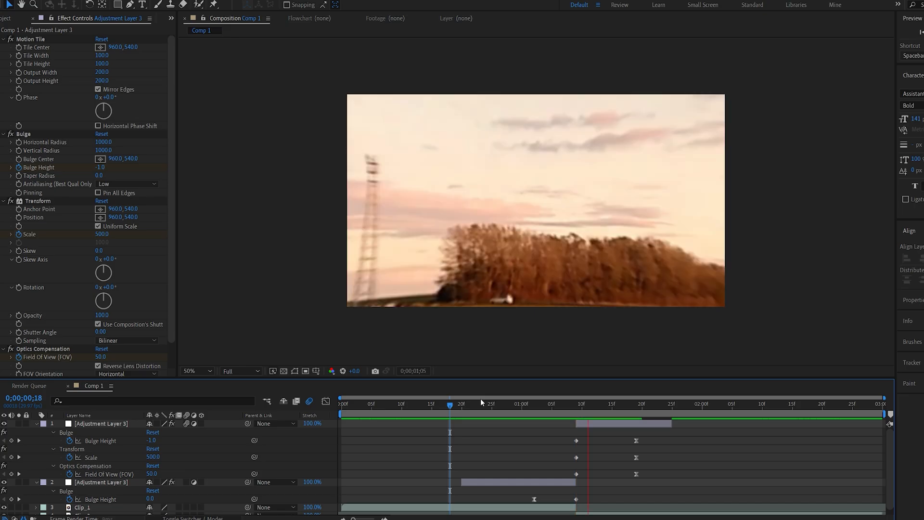
click(379, 404)
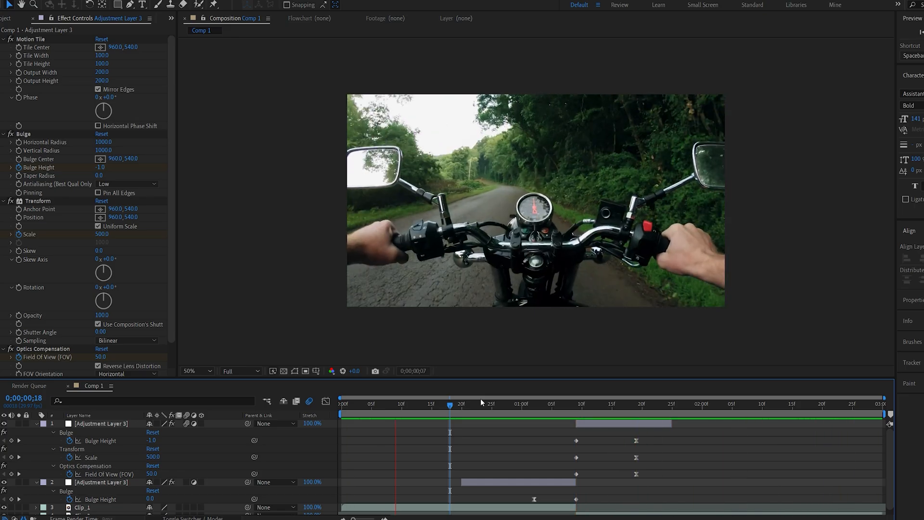